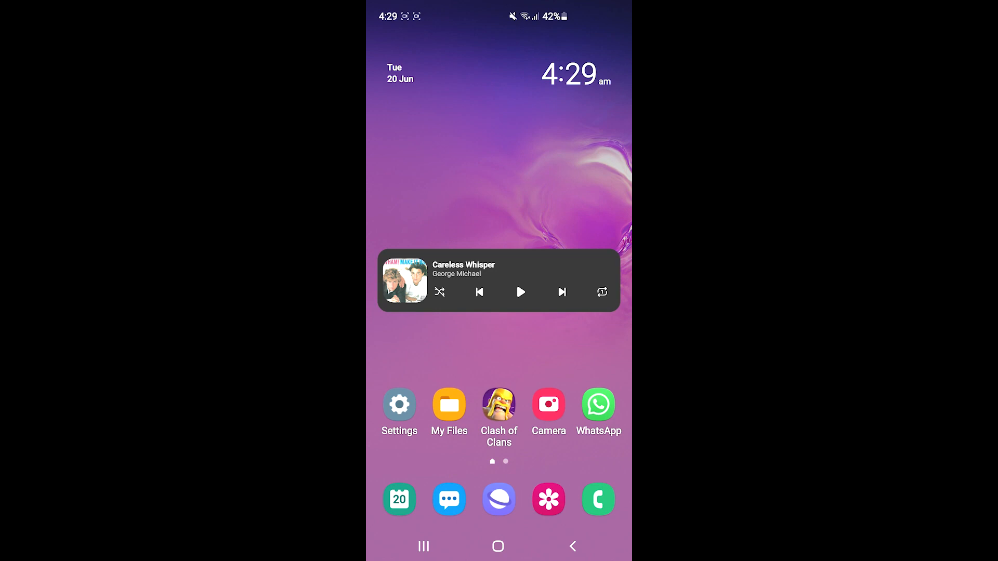
Step: Swipe across the Android home screen to reach and launch the Tumblr app
scroll("left", 3)
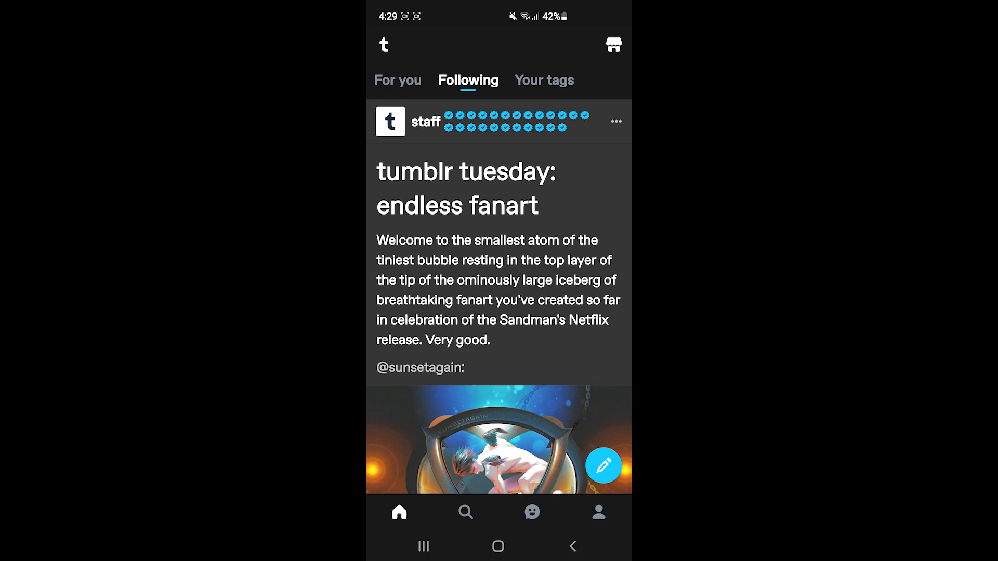
Step: Open the croco-coco blog profile, then its Settings list via the gear icon
left_click(598, 511)
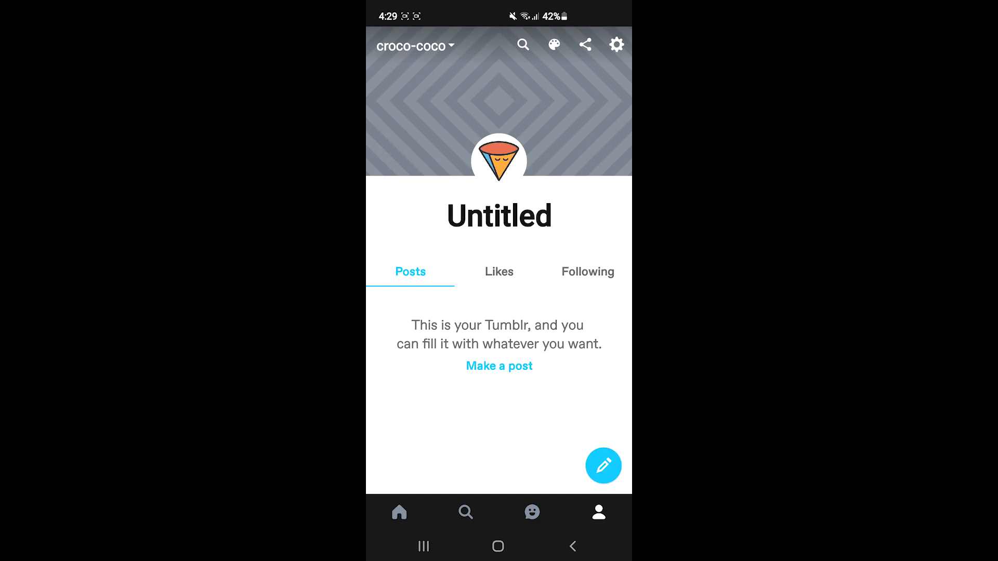
left_click(614, 45)
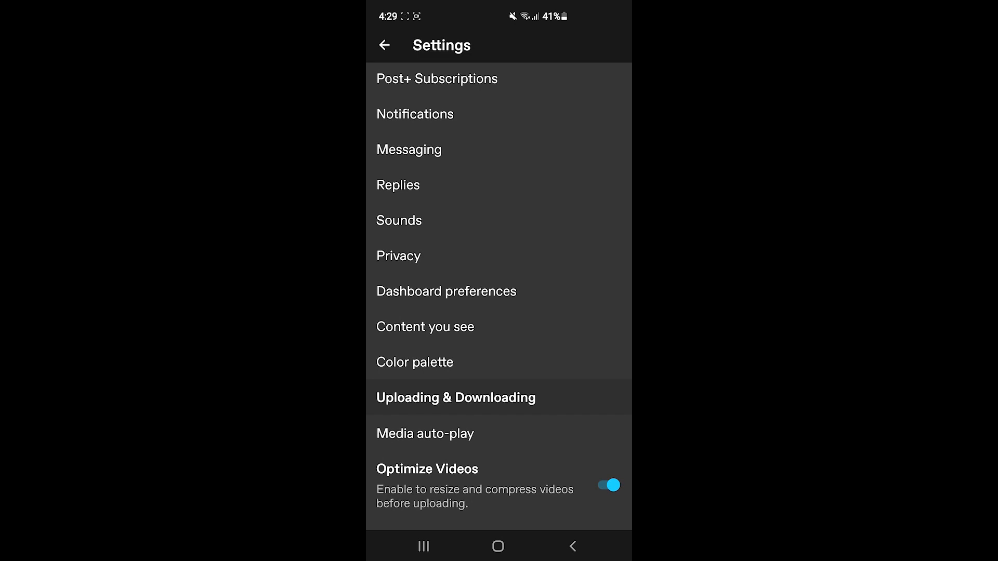
Step: Open Content you see and scroll down to the Mature community label
left_click(424, 326)
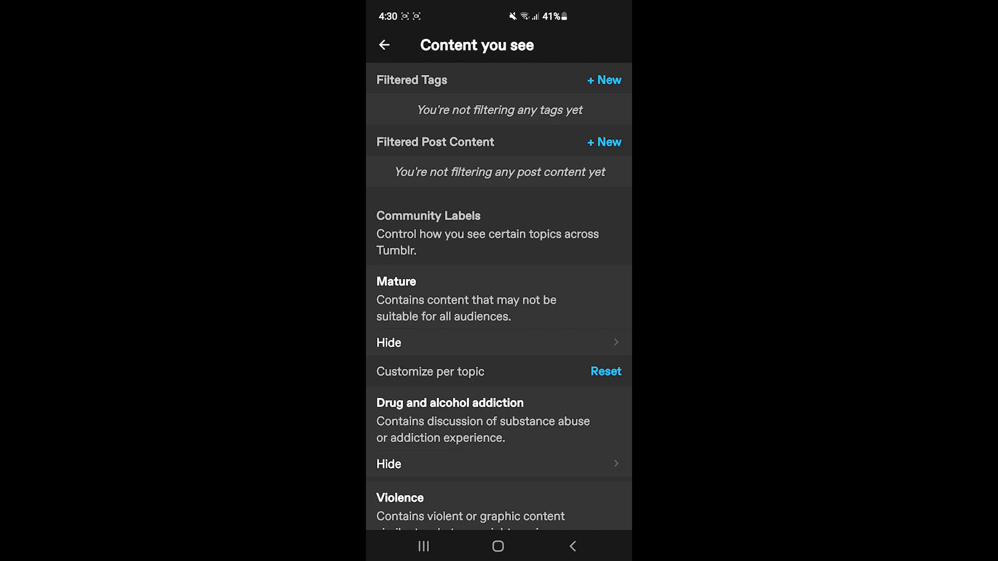
scroll("down", 3)
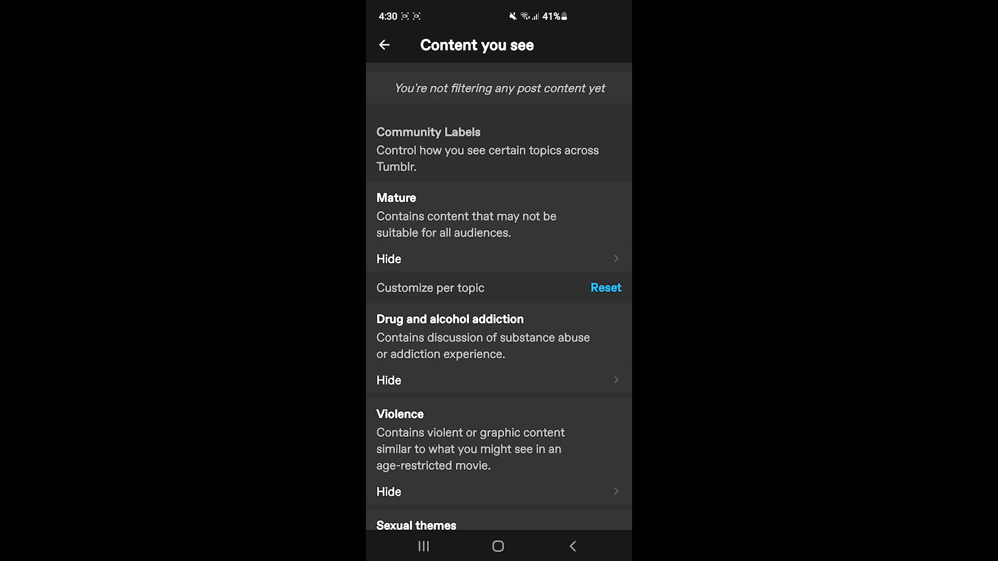
scroll("down", 3)
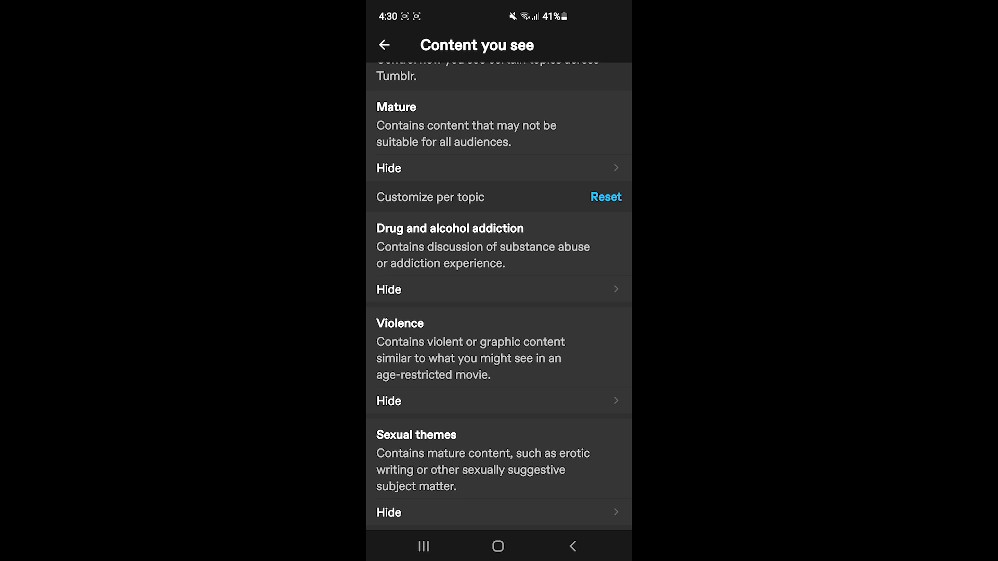
scroll("down", 3)
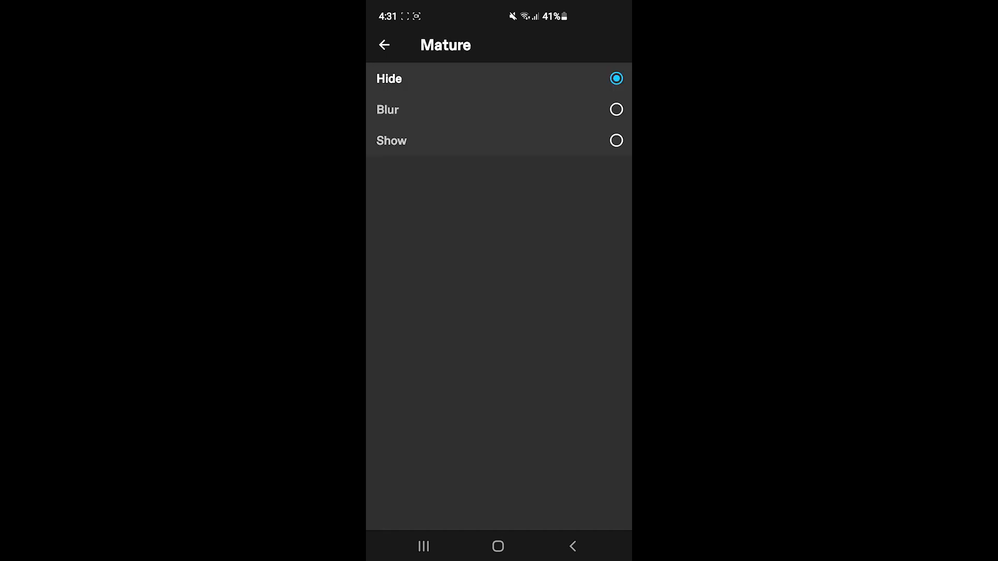
Step: Switch the Mature and Drug and alcohol addiction labels to Show
left_click(498, 141)
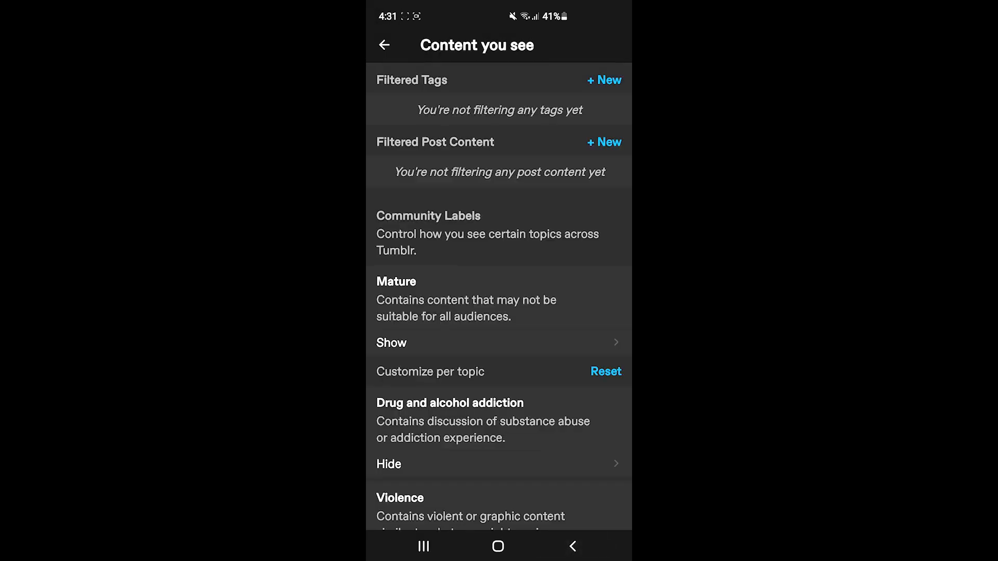
scroll("down", 3)
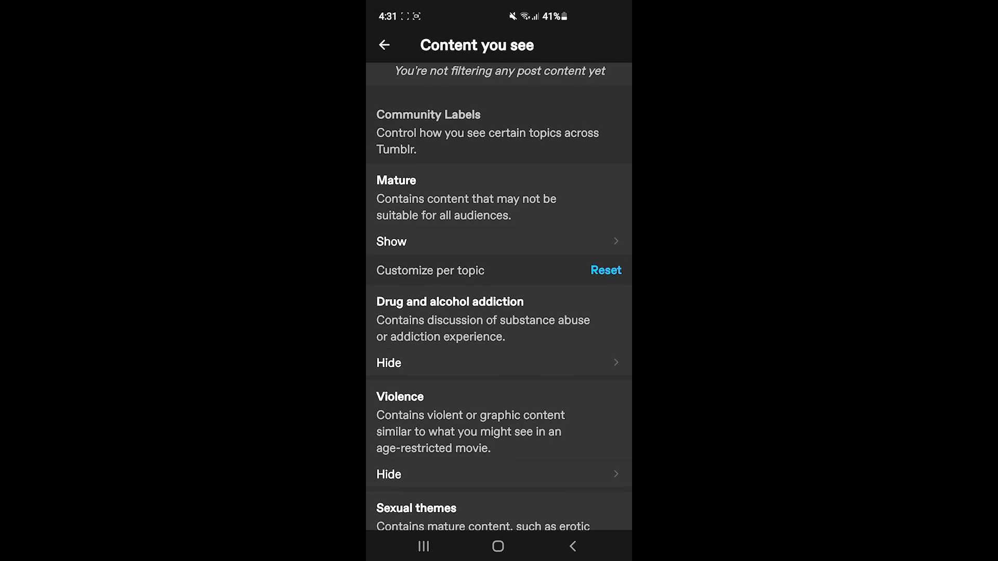
left_click(388, 362)
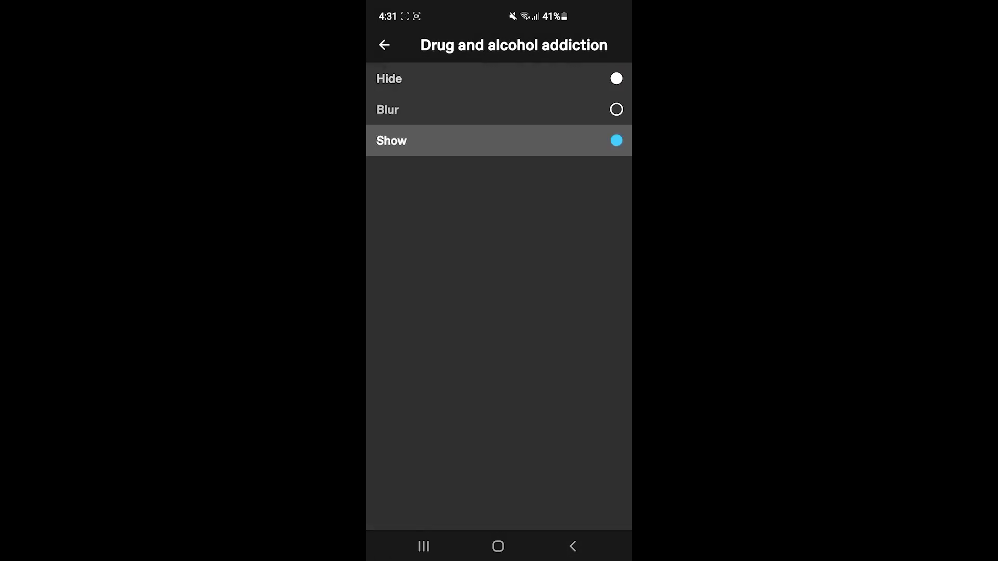
left_click(383, 45)
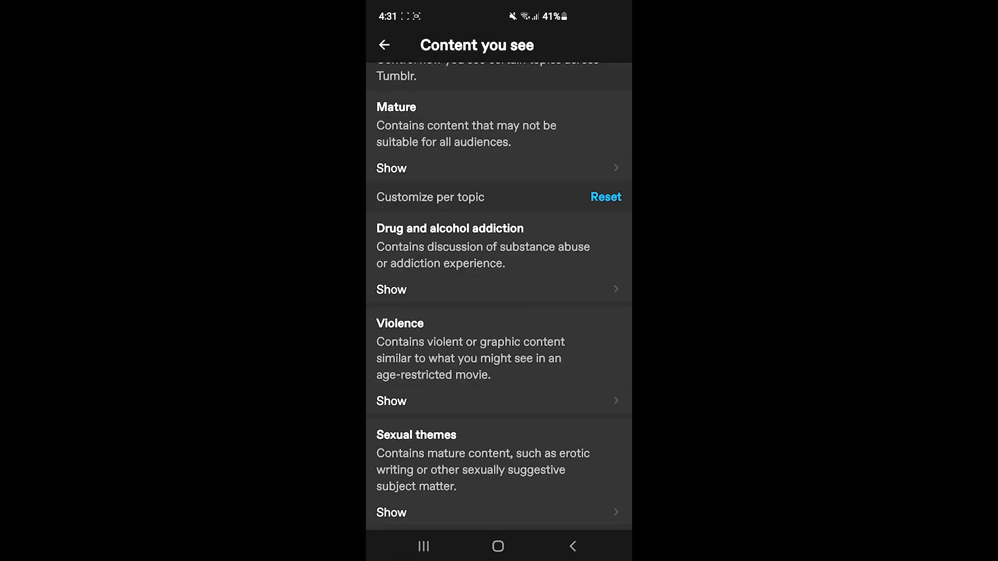